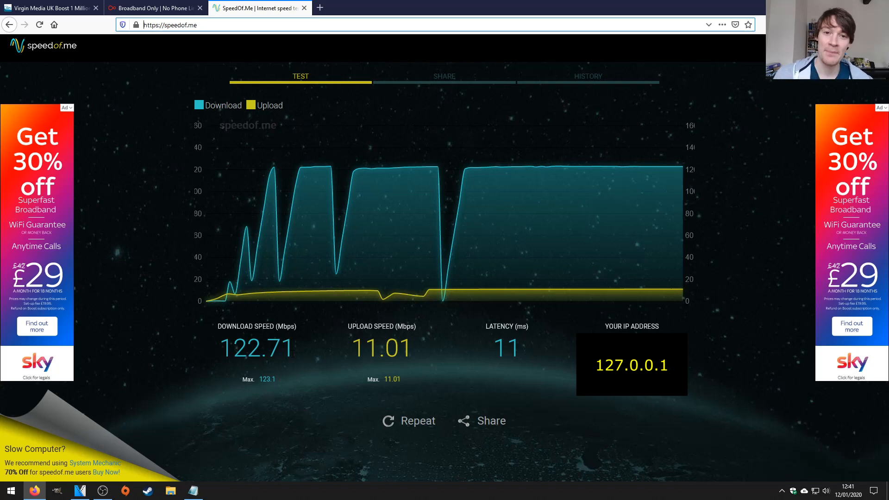
- Switch to the 'Broadband Only | No Phone Line' tab showing Virgin Media's M50–M350 plans
click(154, 8)
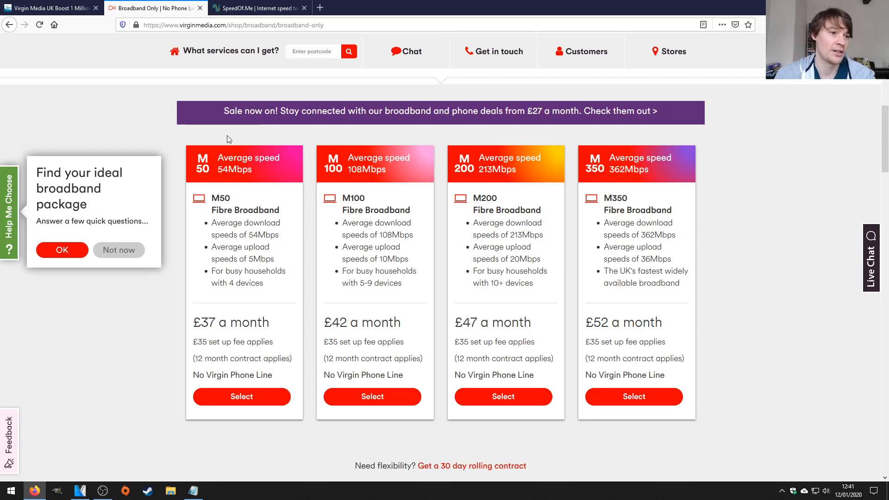
- Glance at the SpeedOf.Me results, read the Virgin Media 108Mb boost article, then return to the speed test
click(259, 8)
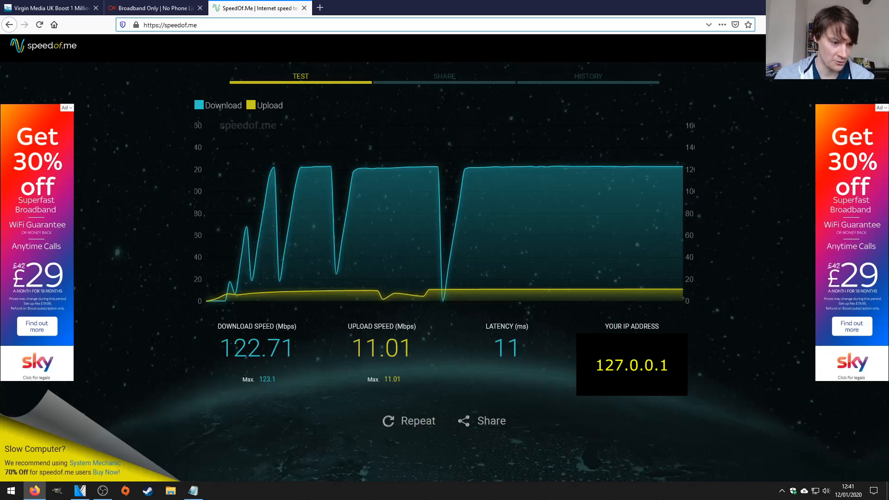
click(48, 8)
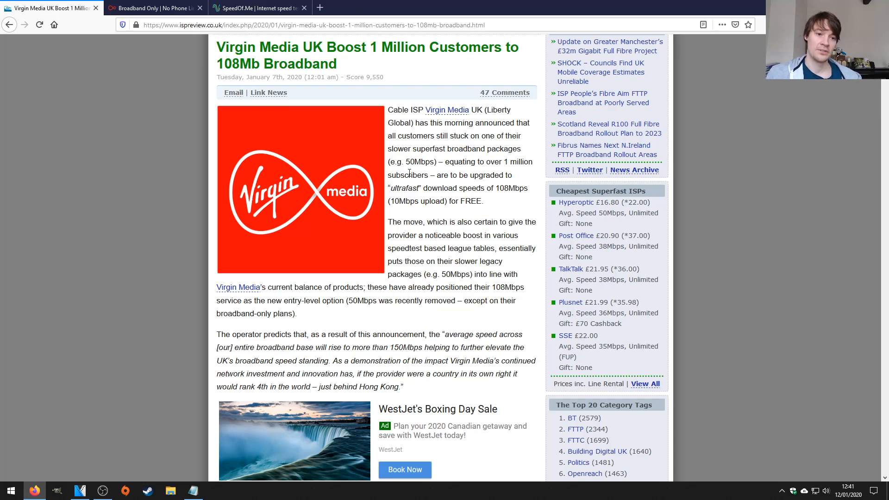
click(258, 8)
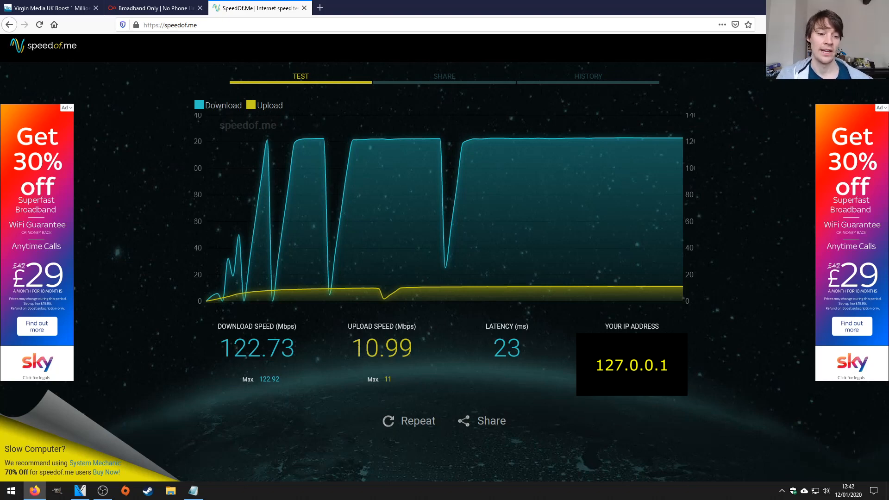
mouse_move(348, 386)
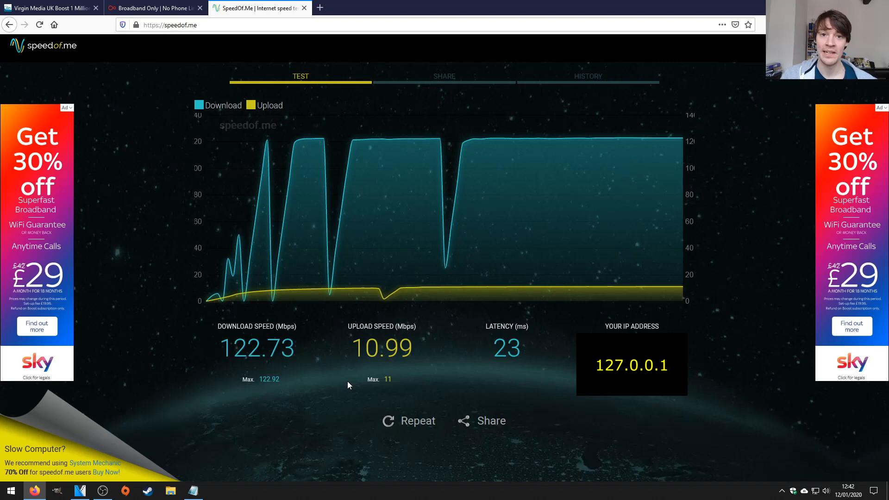